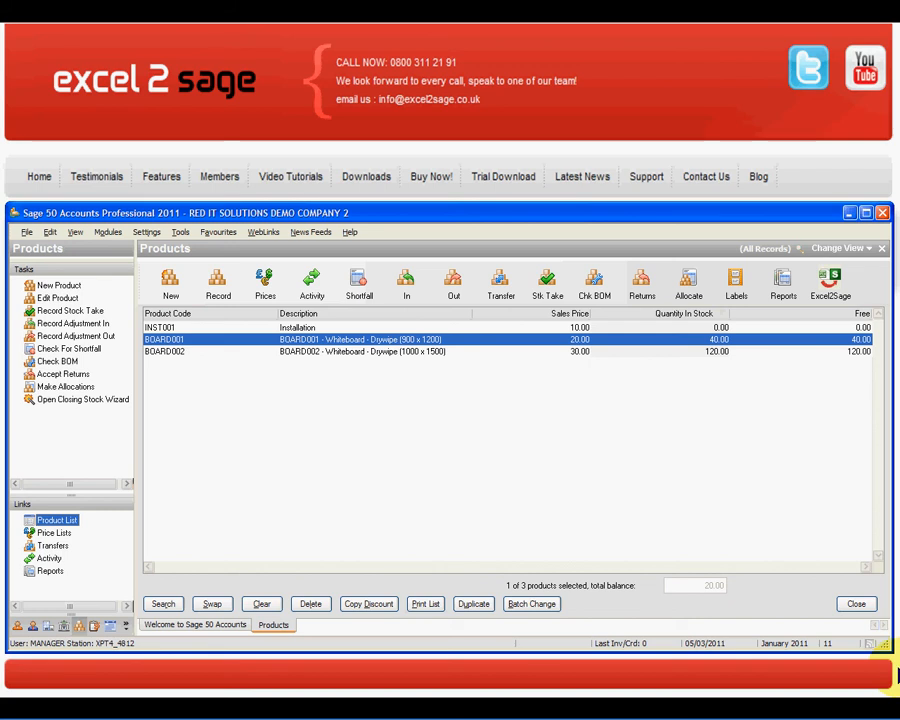
Review the BOARD001 and BOARD002 adjustment rows and their quantities on the StkTrans sheet
click(190, 352)
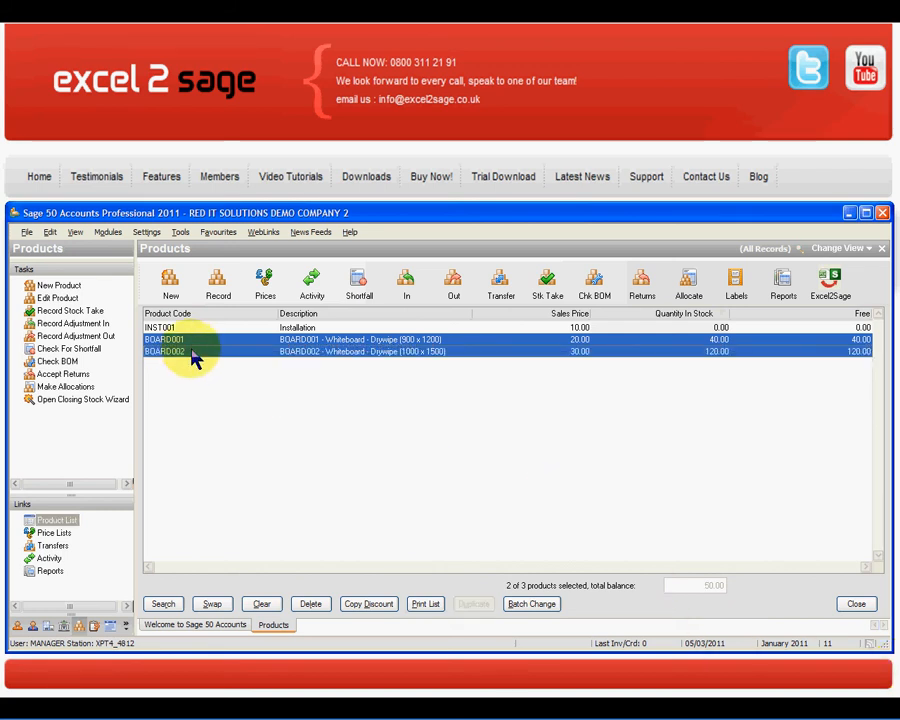
click(190, 340)
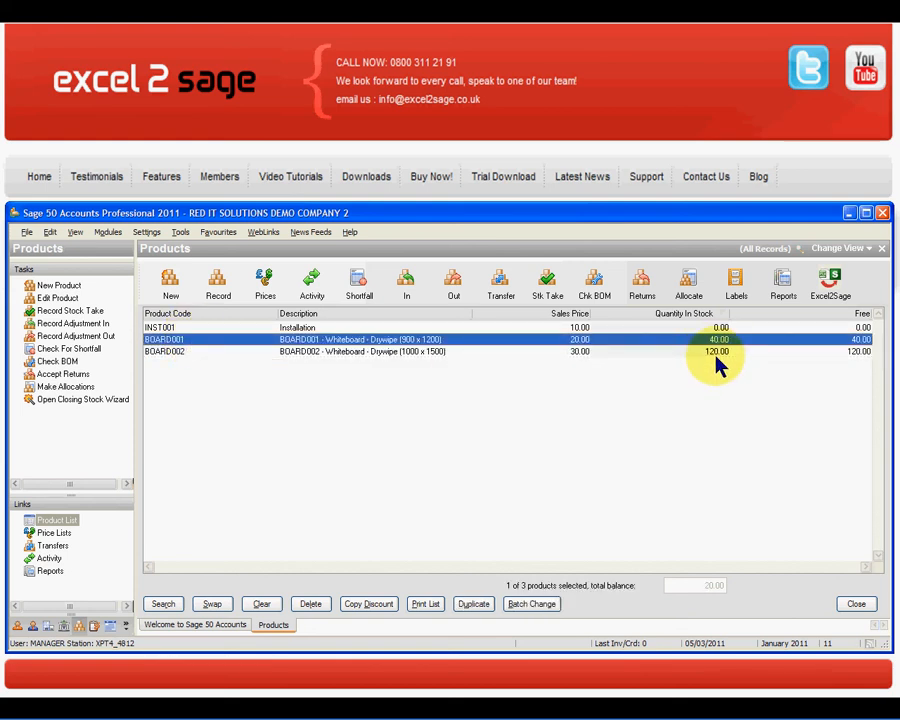
mouse_move(762, 438)
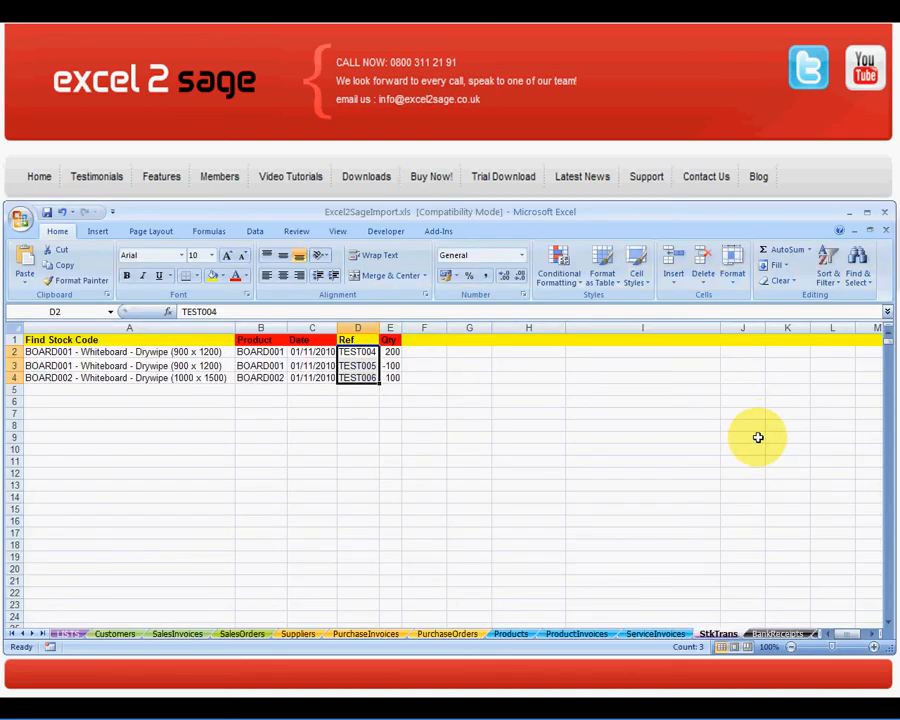
mouse_move(218, 352)
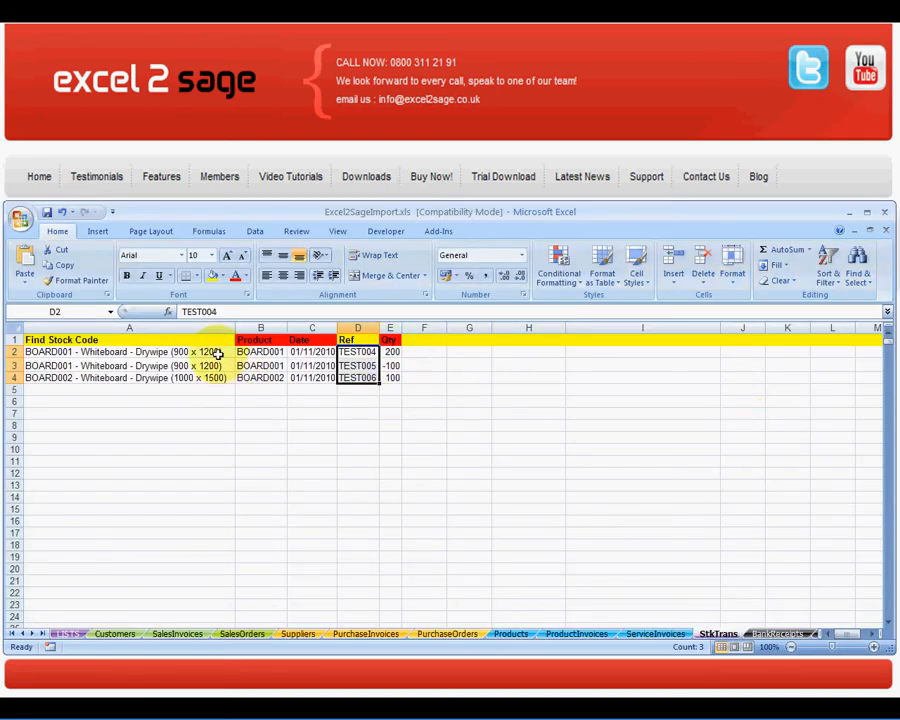
click(390, 352)
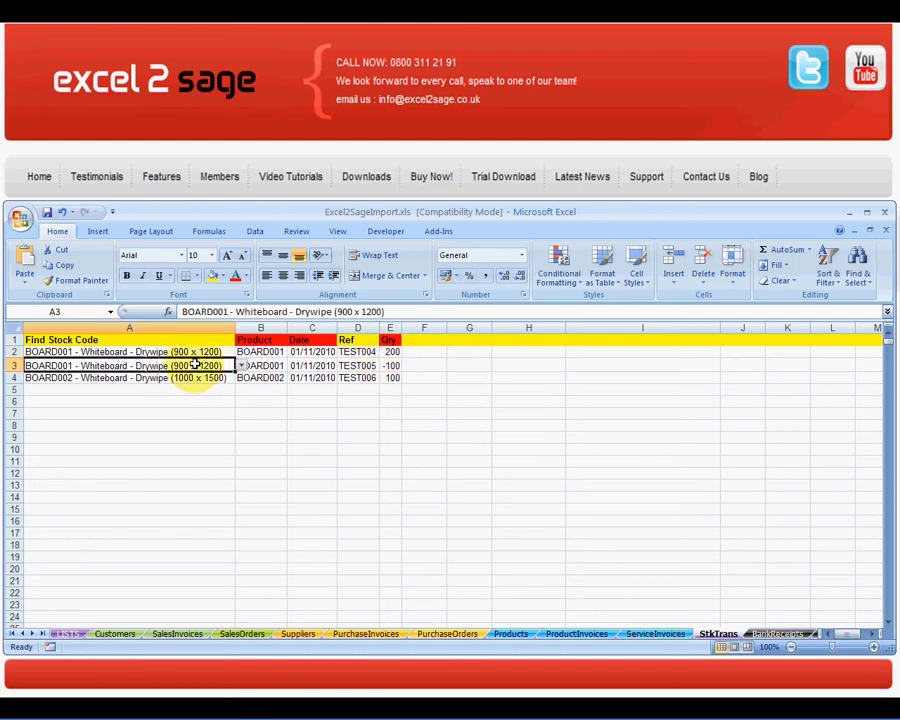
click(390, 364)
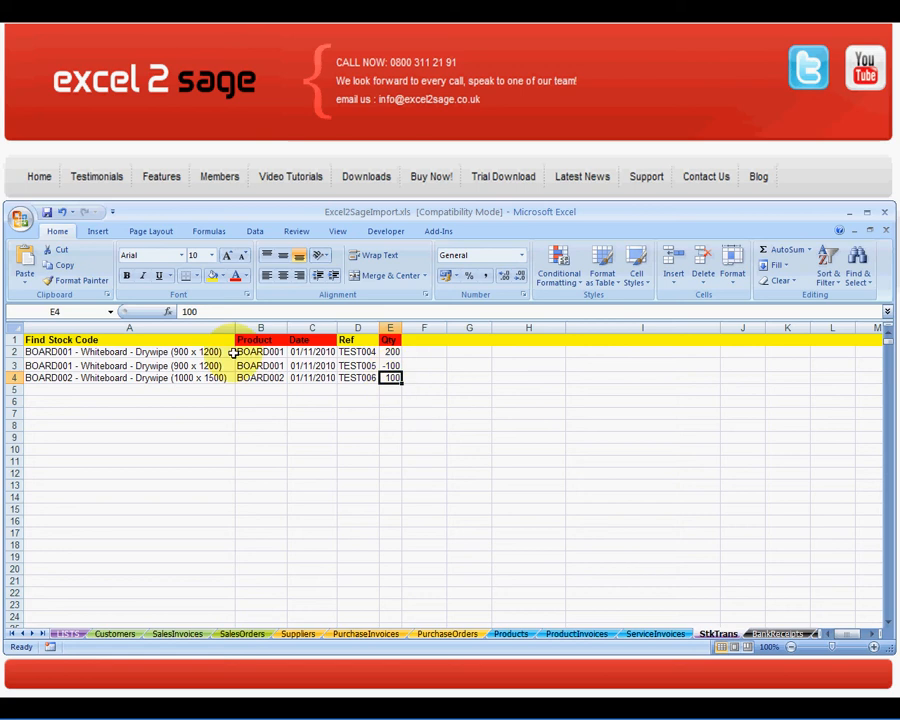
click(128, 352)
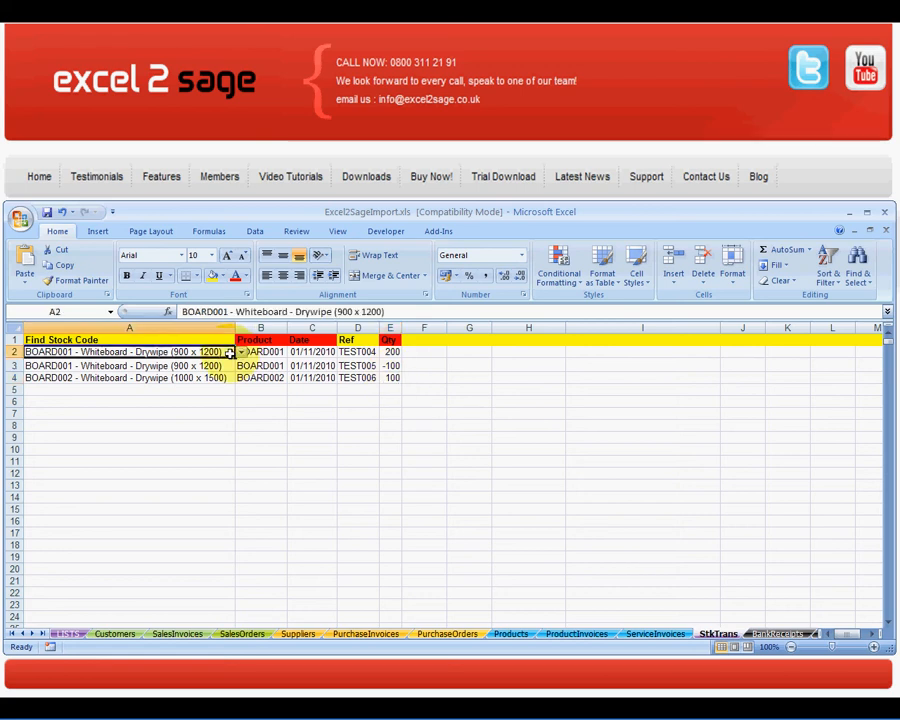
click(240, 352)
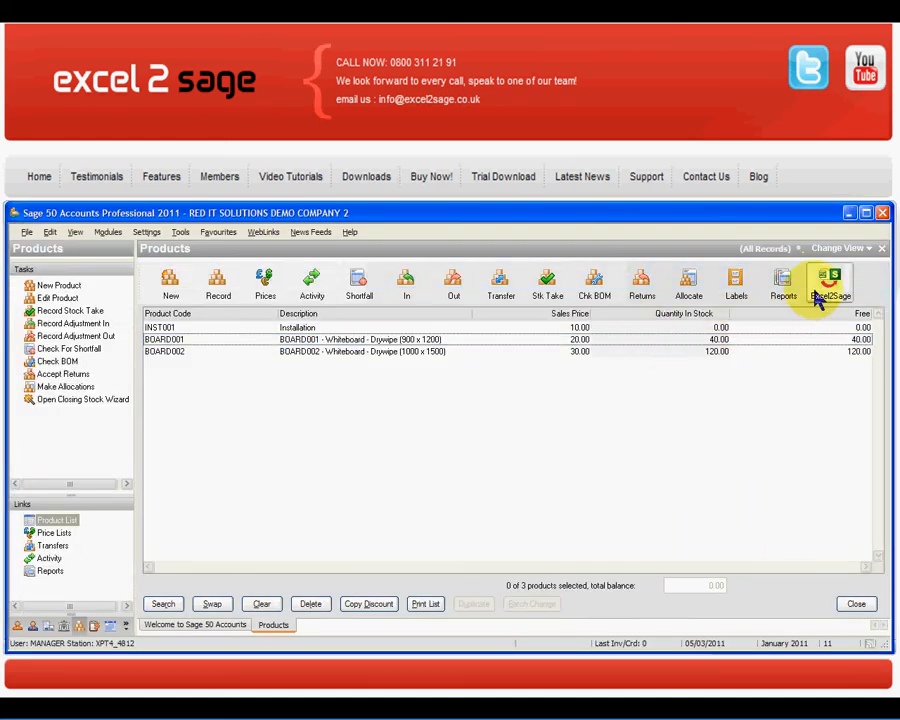
mouse_move(830, 428)
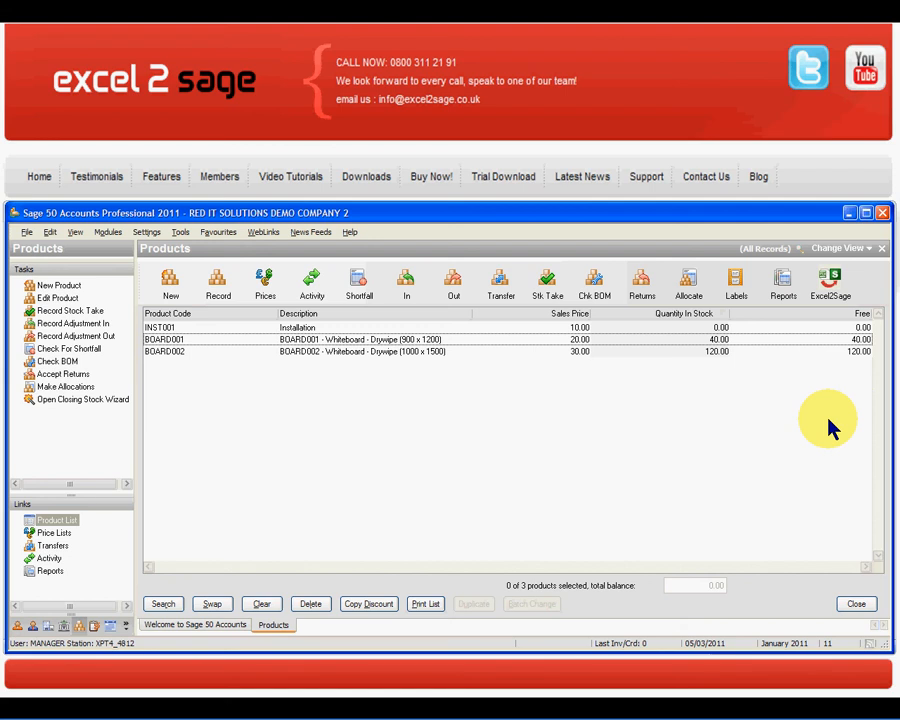
Launch the Excel2Sage connector from the Products toolbar
click(830, 284)
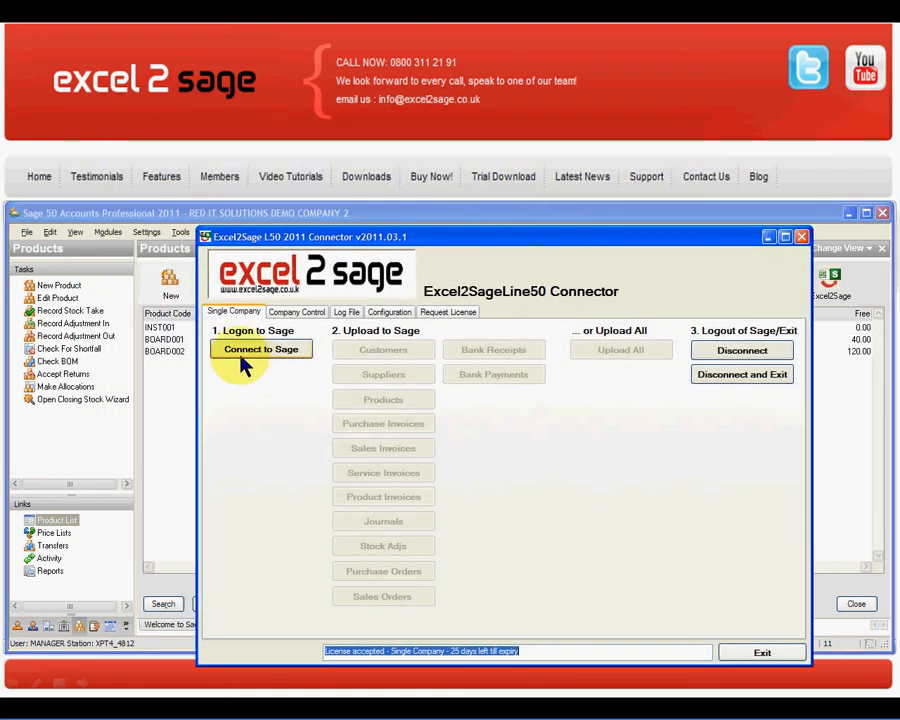
Connect to Sage, upload the Stock Adjs from the workbook, then disconnect and exit
click(260, 348)
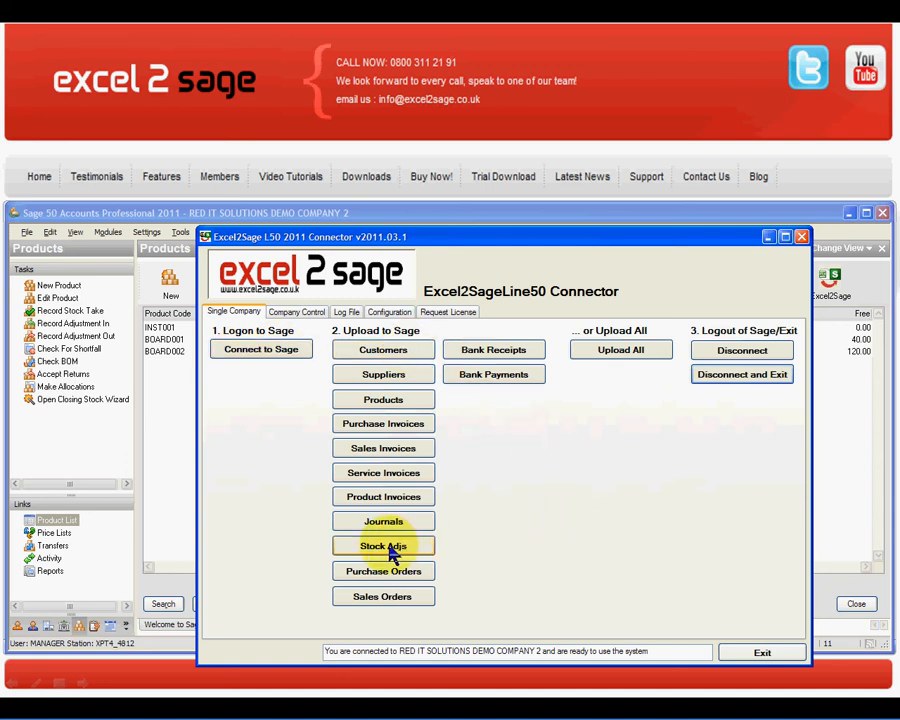
click(384, 544)
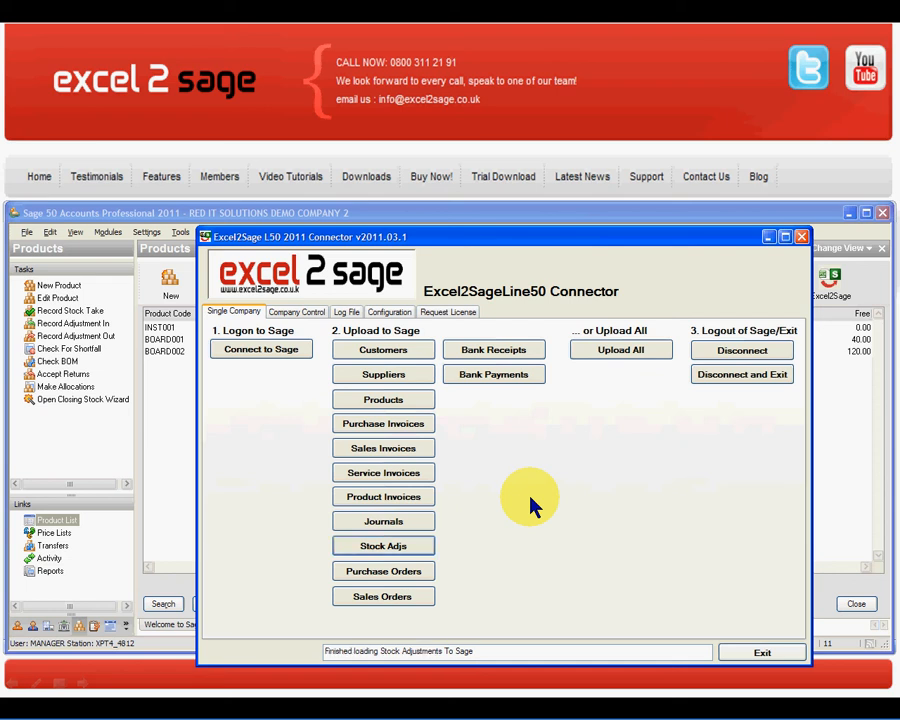
mouse_move(540, 570)
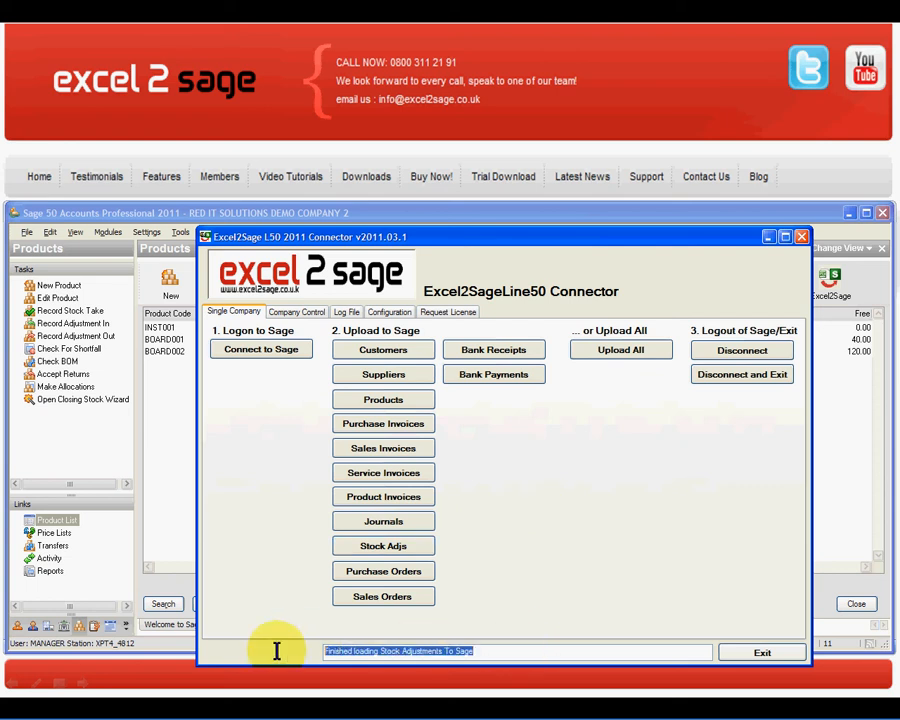
mouse_move(742, 374)
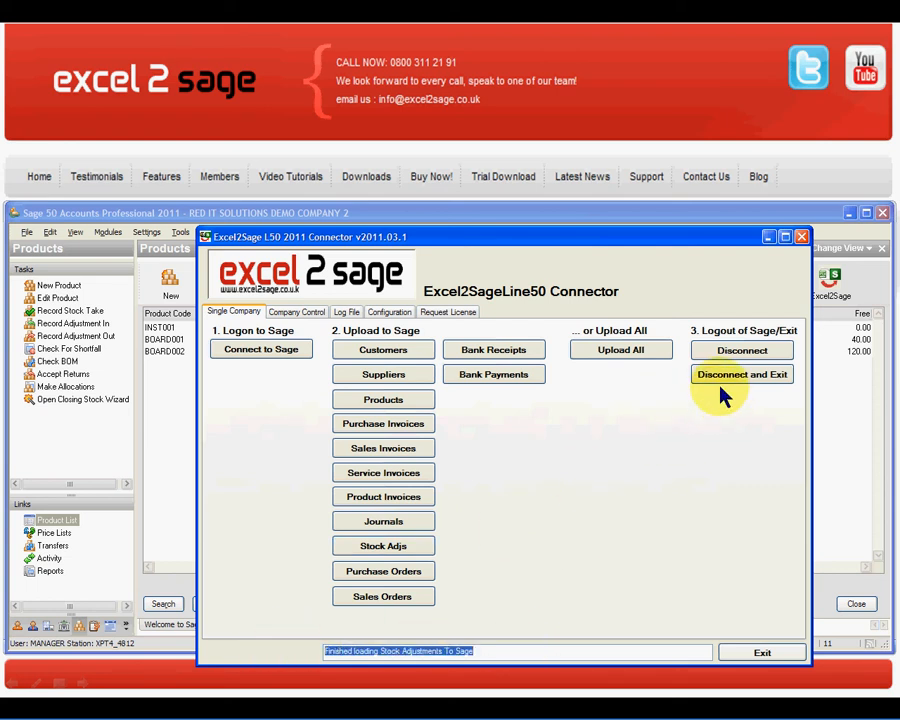
click(742, 374)
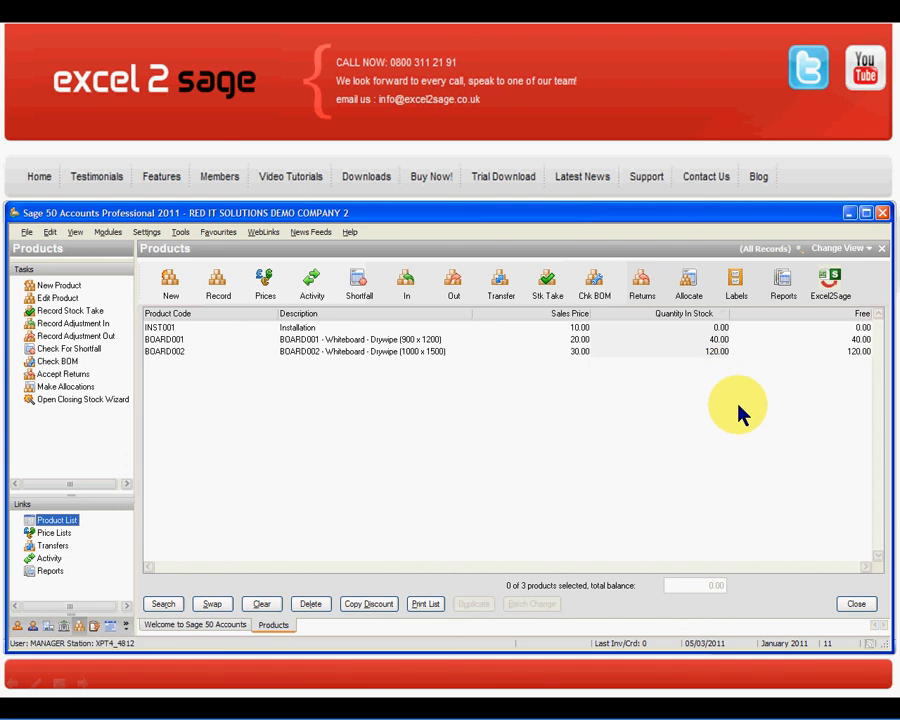
mouse_move(684, 320)
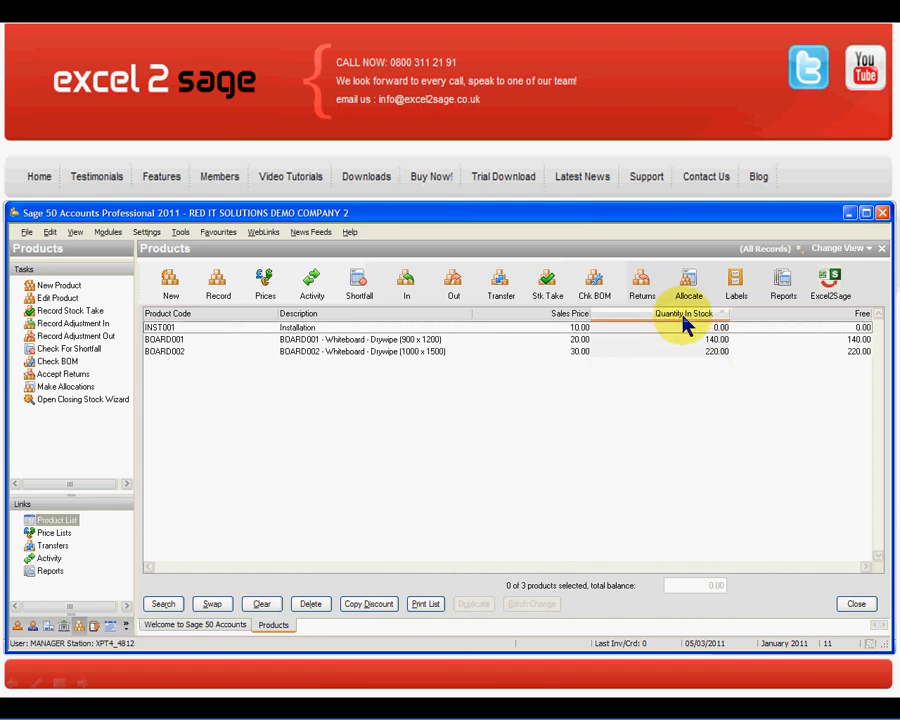
Select BOARD001, now at 140 in stock, and show its activity history
click(164, 340)
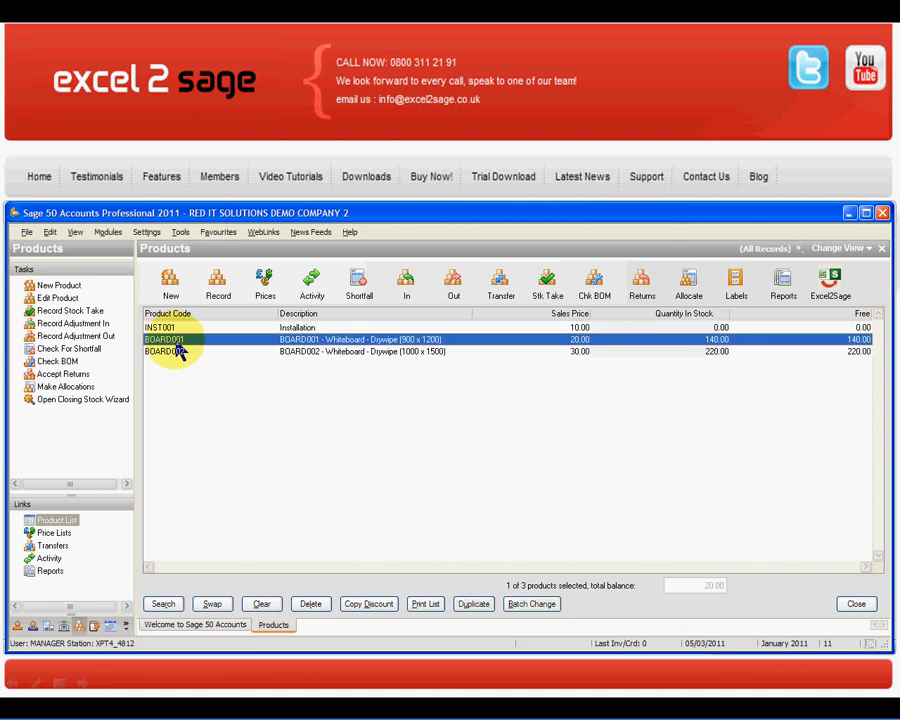
mouse_move(716, 350)
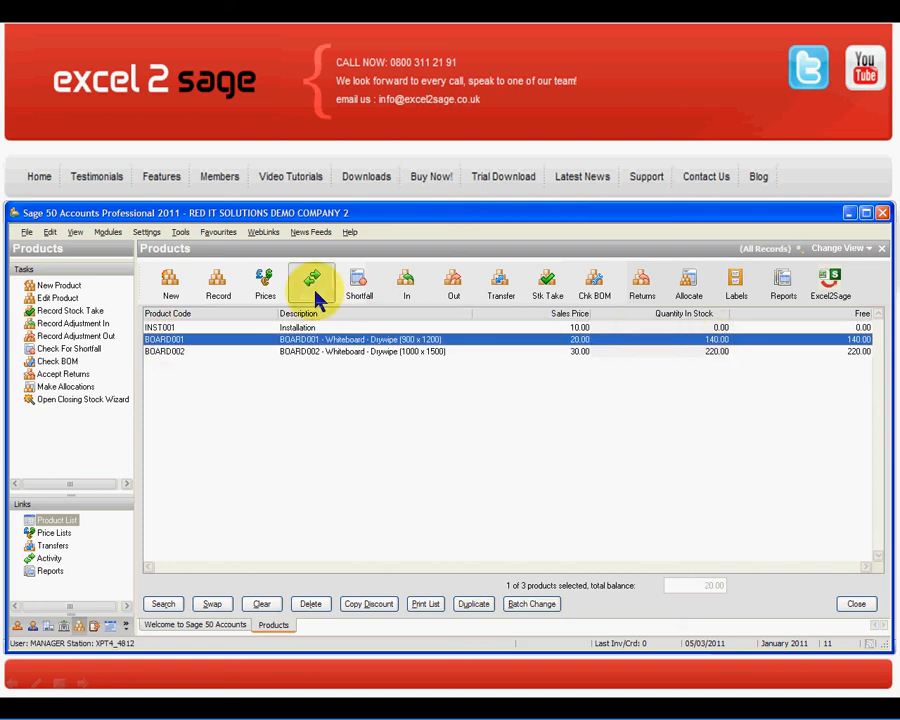
click(312, 284)
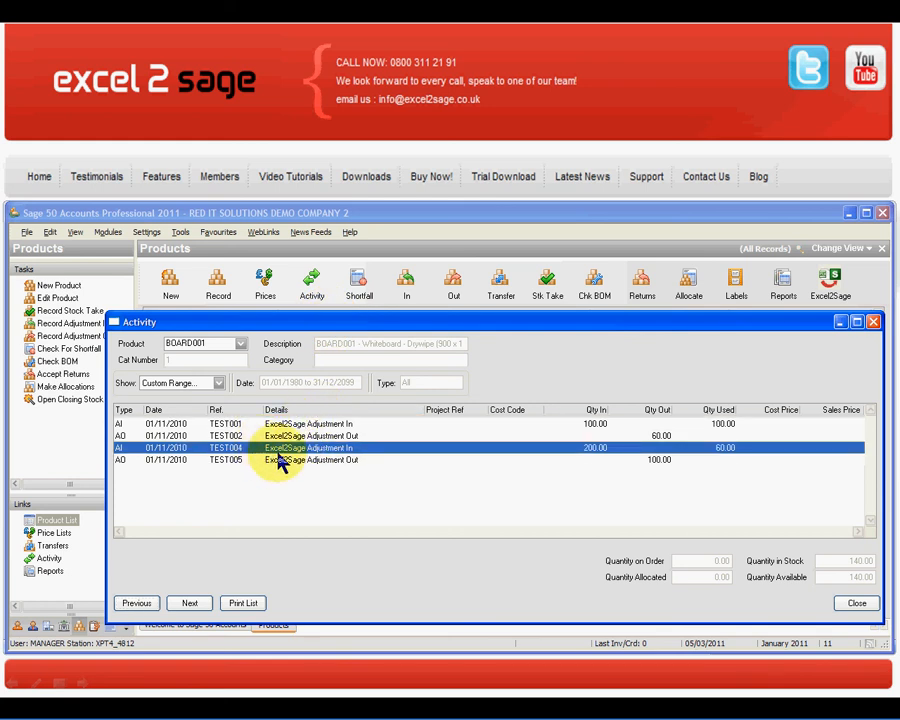
Review BOARD001's TEST004 adjustment-in and TEST005 adjustment-out lines
click(310, 460)
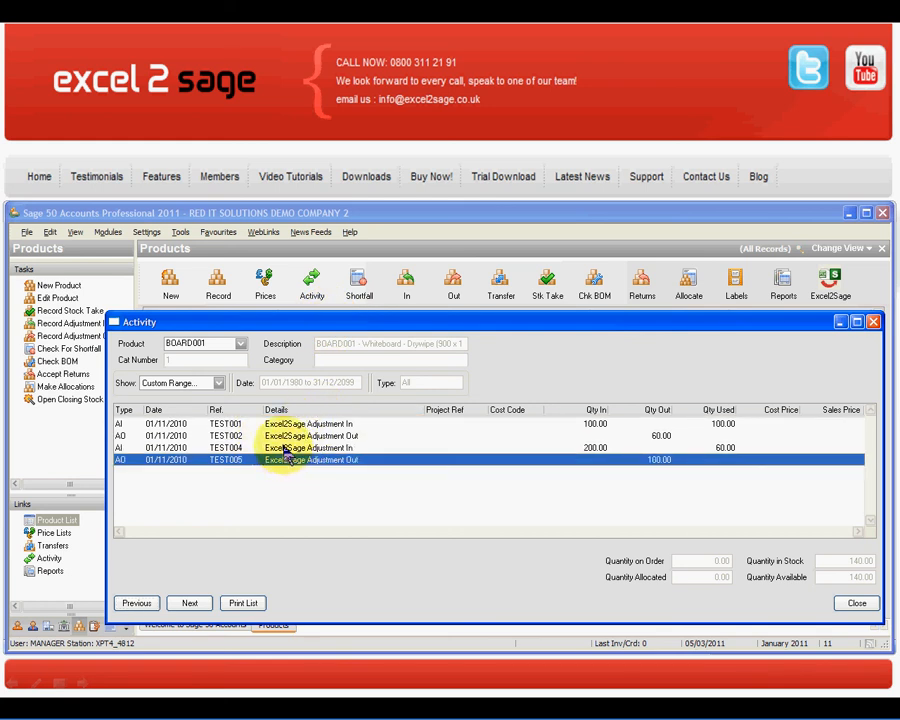
click(290, 448)
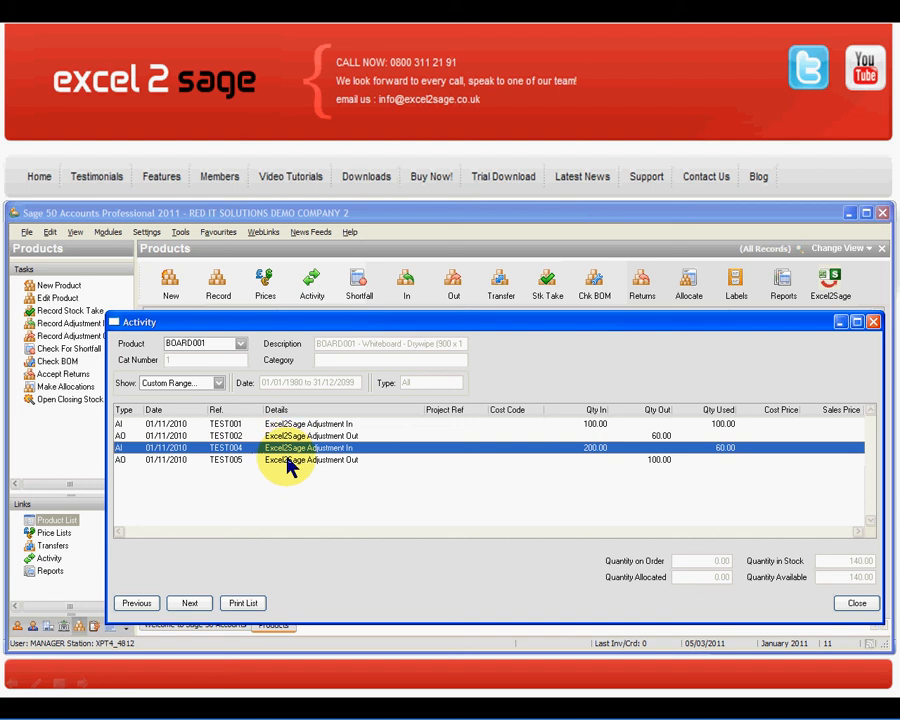
click(280, 460)
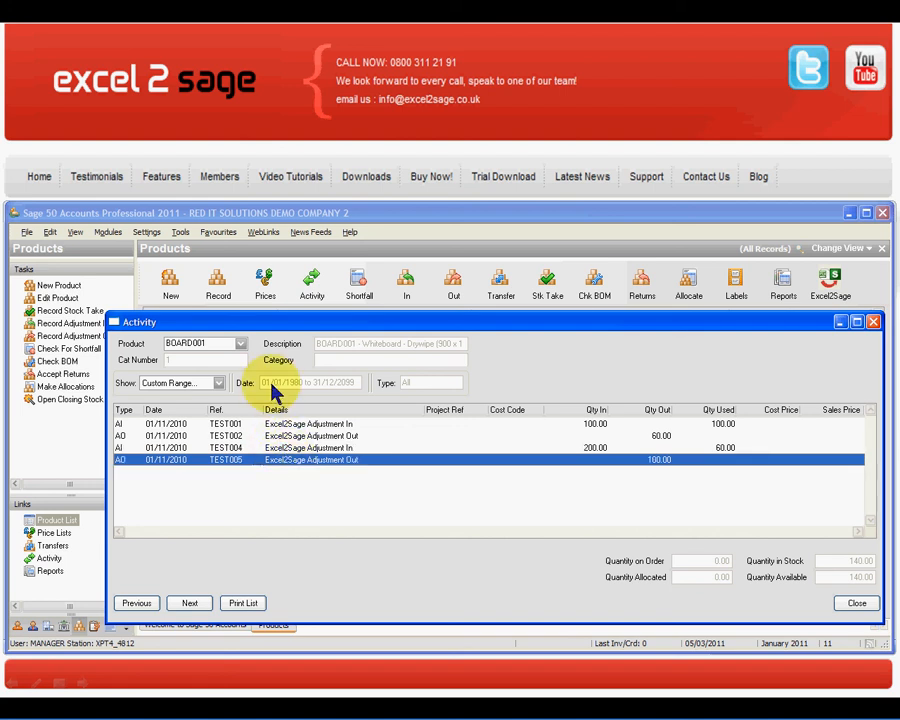
Switch the activity view to BOARD002, check its adjustments, and close the history
click(240, 344)
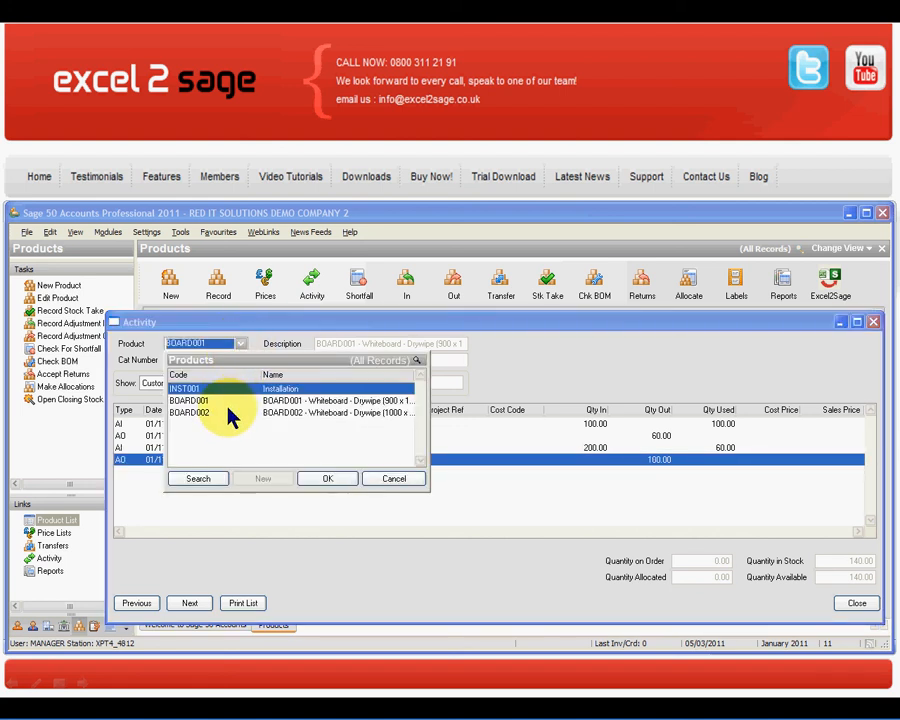
click(328, 478)
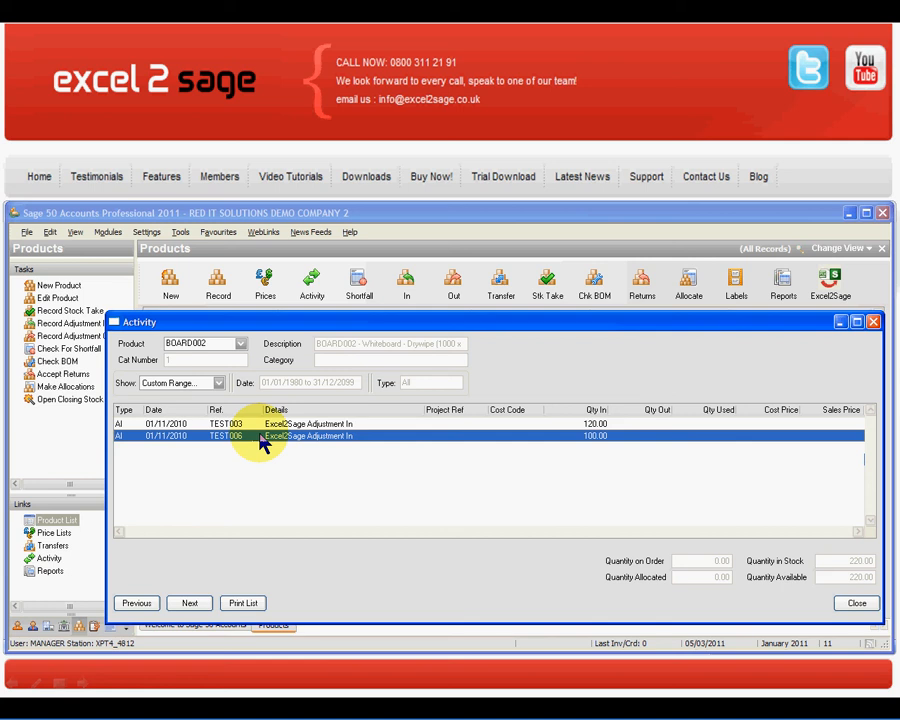
mouse_move(604, 520)
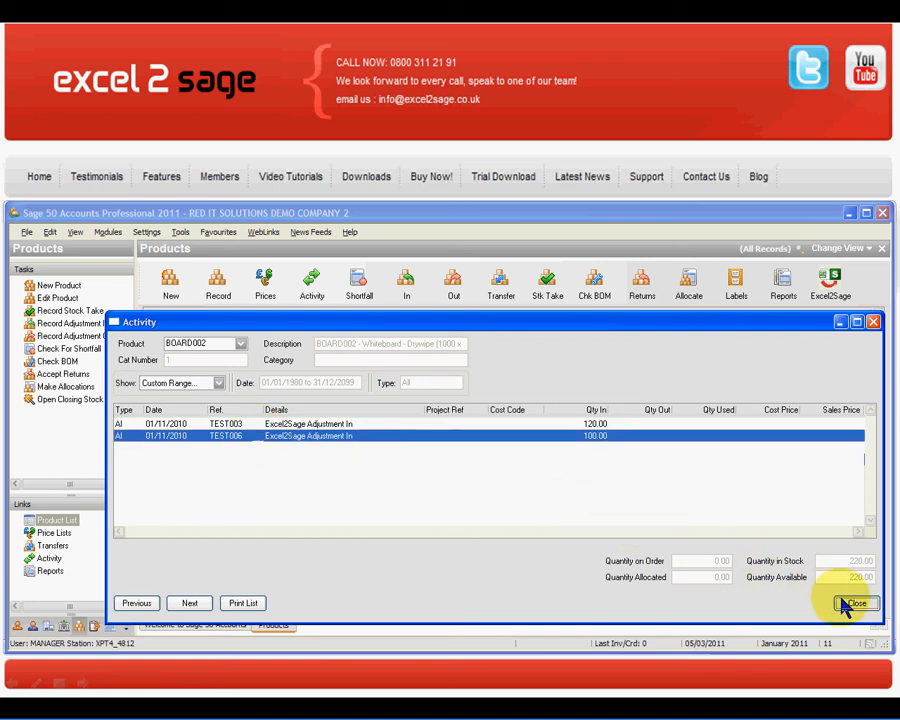
click(856, 604)
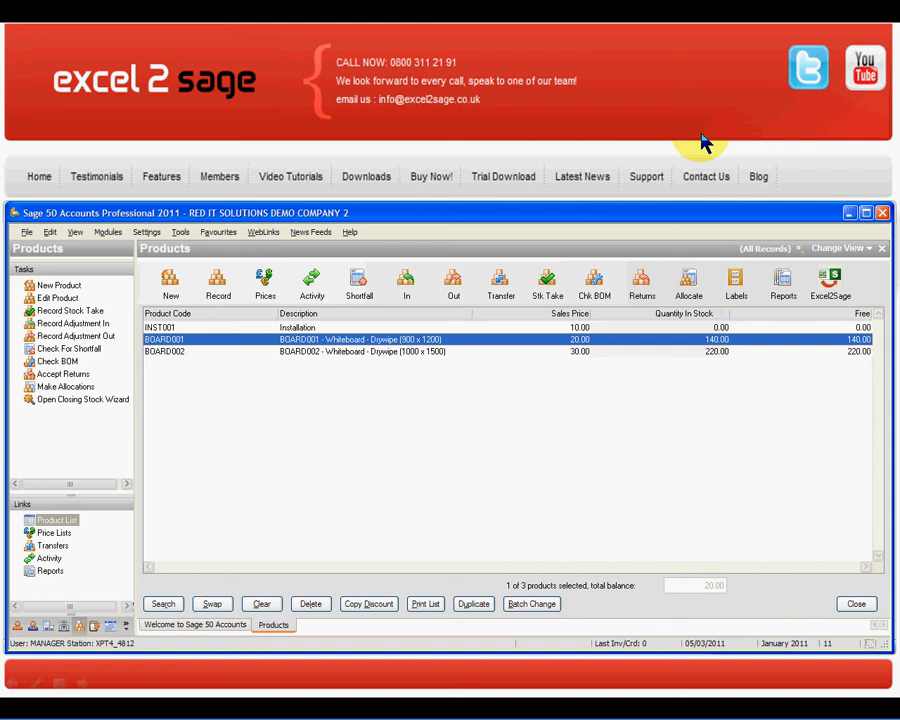